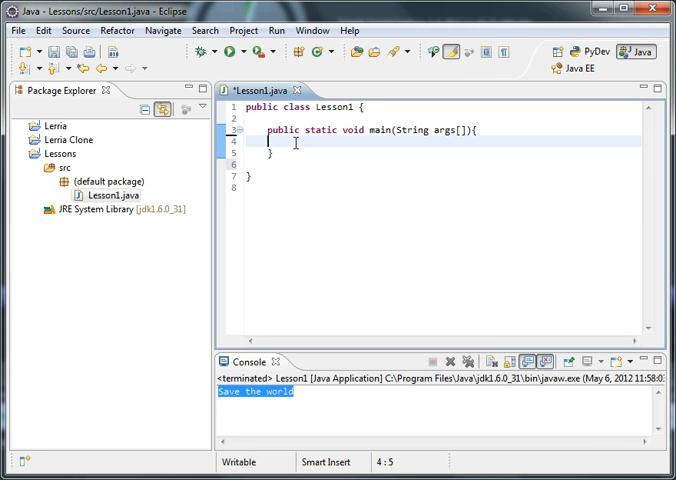
Replace the unfinished while() text in main with the declaration boolean b = true;.
type("while()")
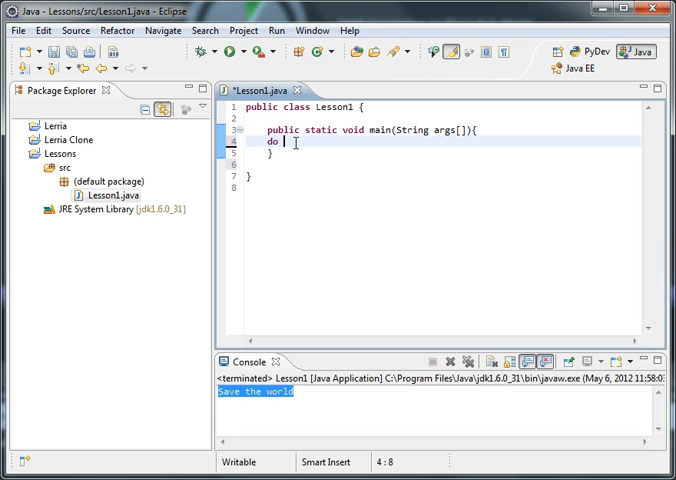
key("BackSpace")
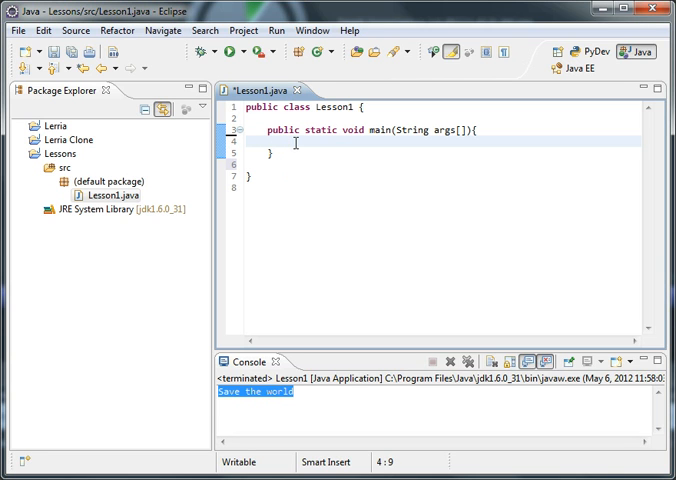
type("boolean")
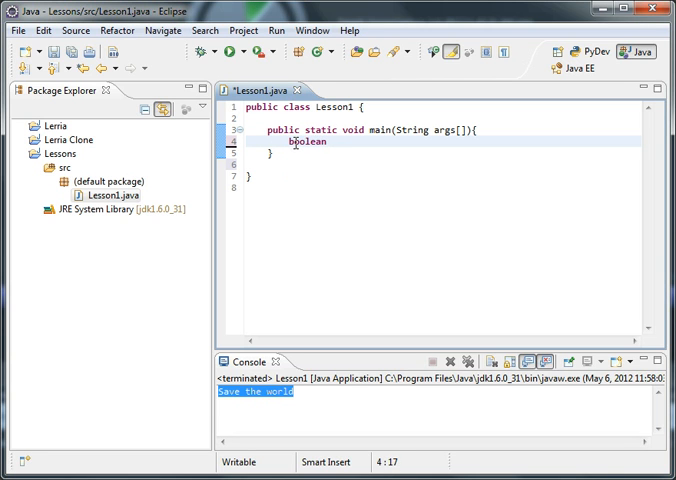
type("b = true;")
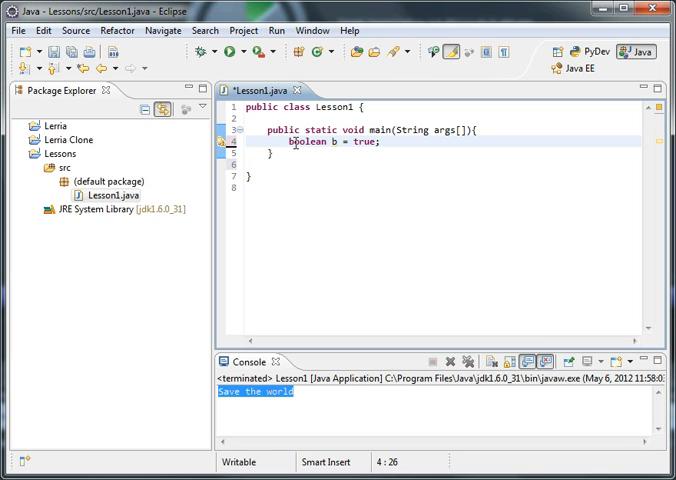
key("Return")
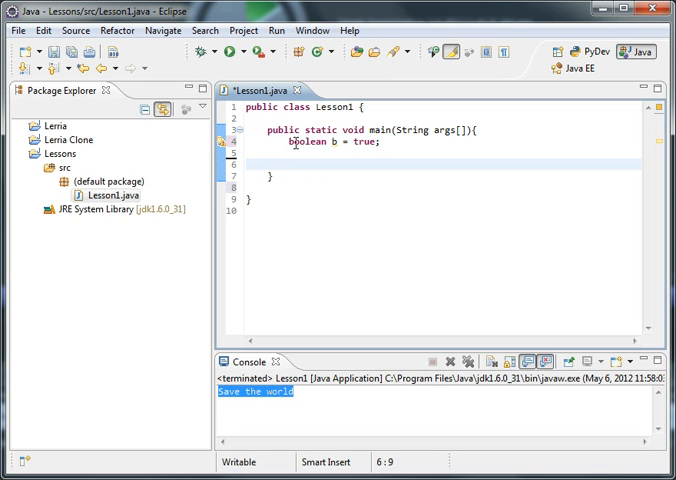
Add an empty if (b == true) { } block below the declaration.
type("if()")
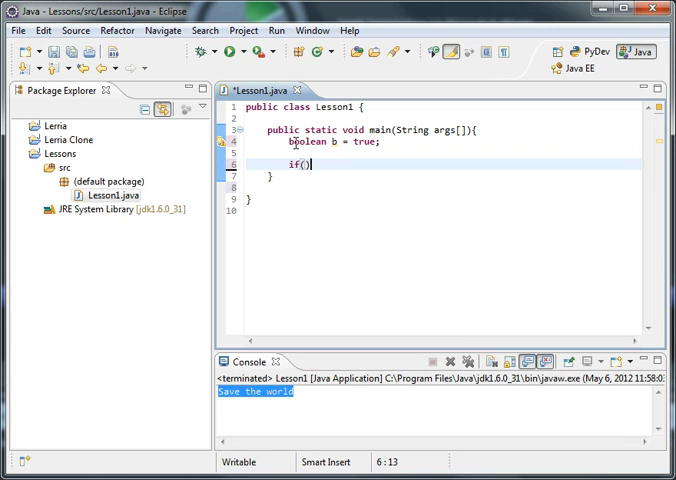
type("{")
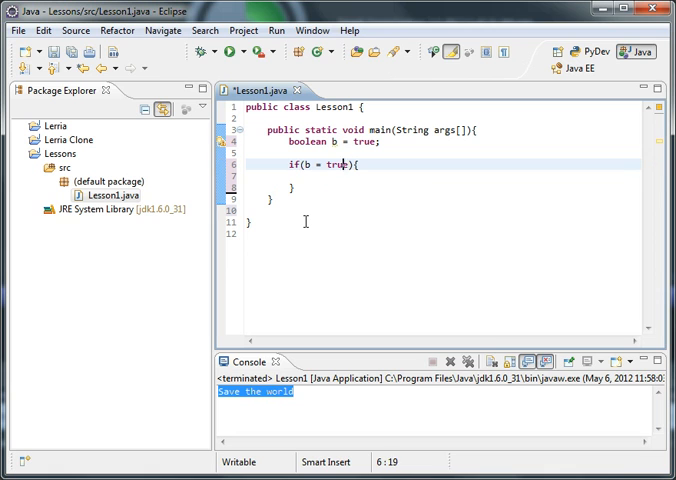
type("=")
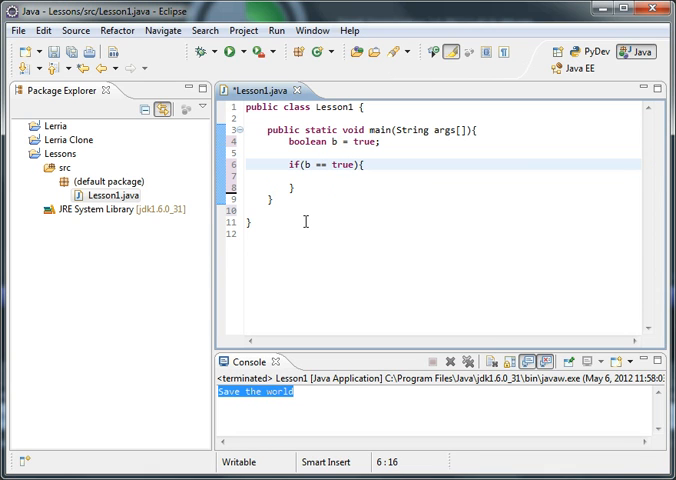
left_click(310, 182)
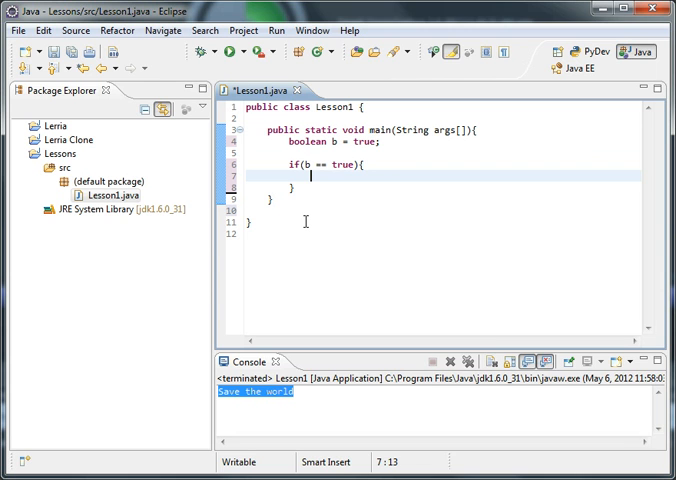
Add b = false; and System.out.println("LOL") to the if(b) example, run it, then delete it.
type("b = false;")
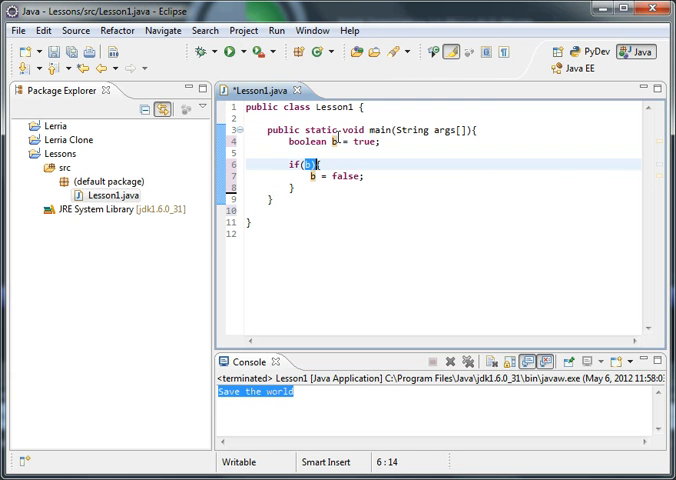
type("System.out.println();")
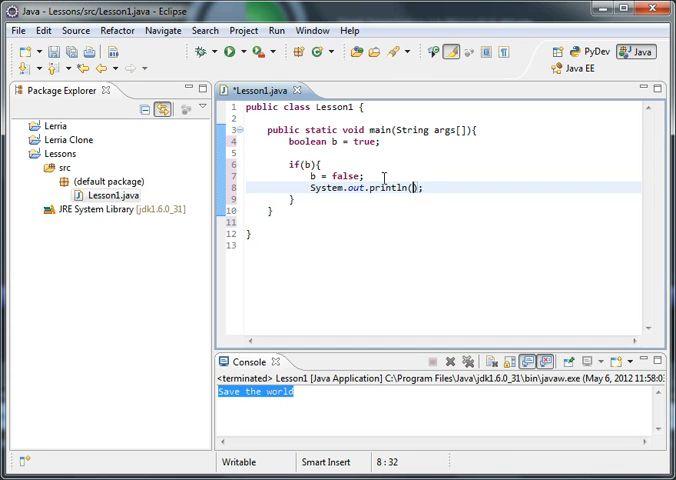
type("\"LOL\"")
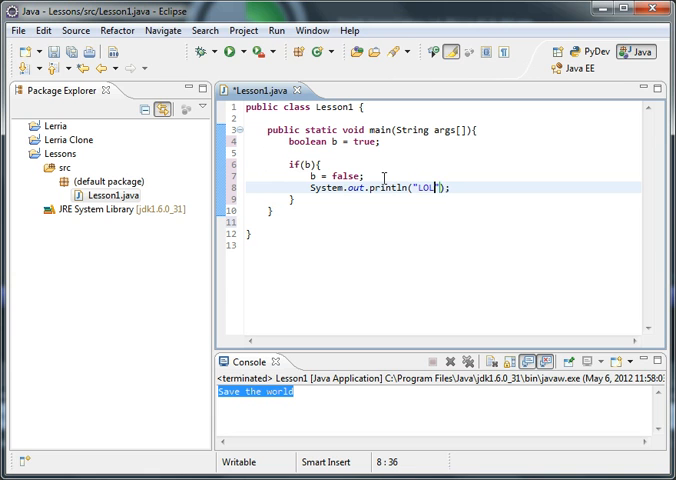
left_click(230, 52)
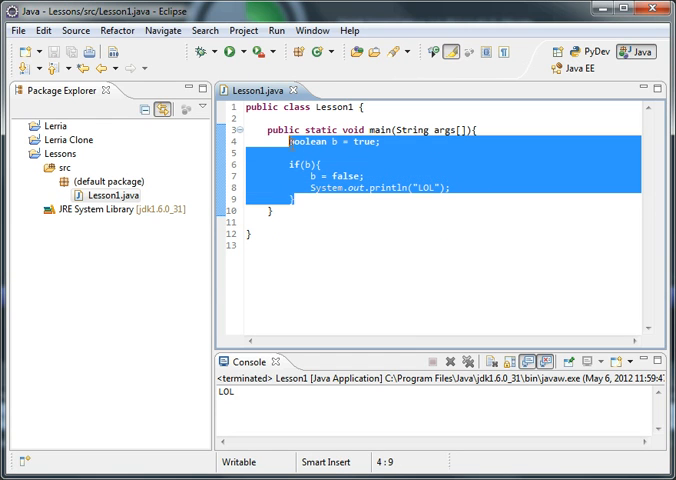
key("Delete")
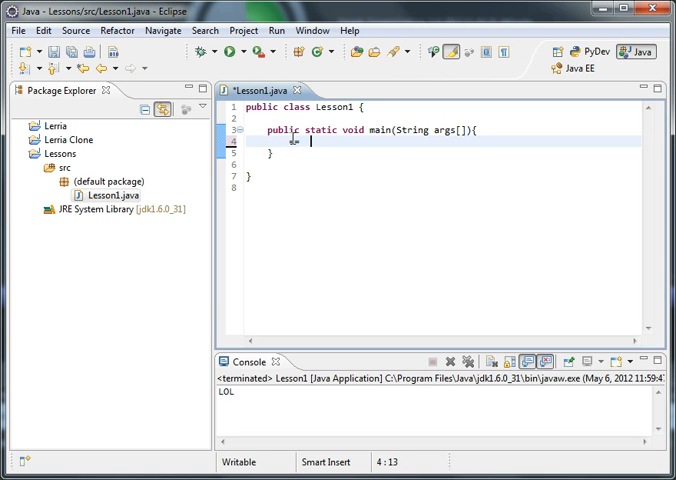
Type operator notes in main: == equals, < less than, > greater than, =< and =>.
type("equals")
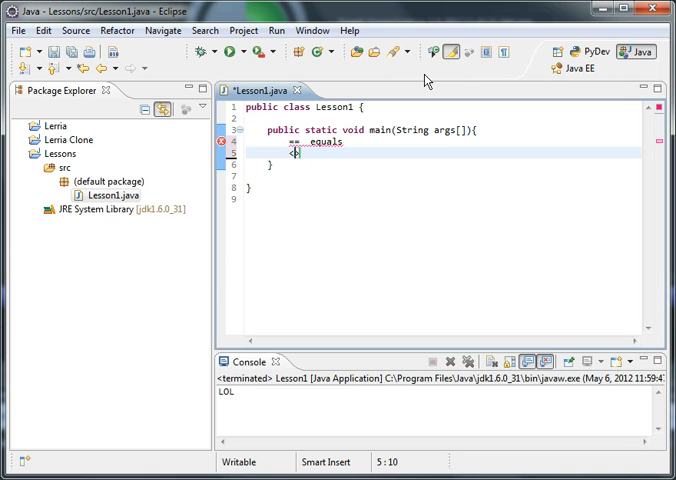
type("<")
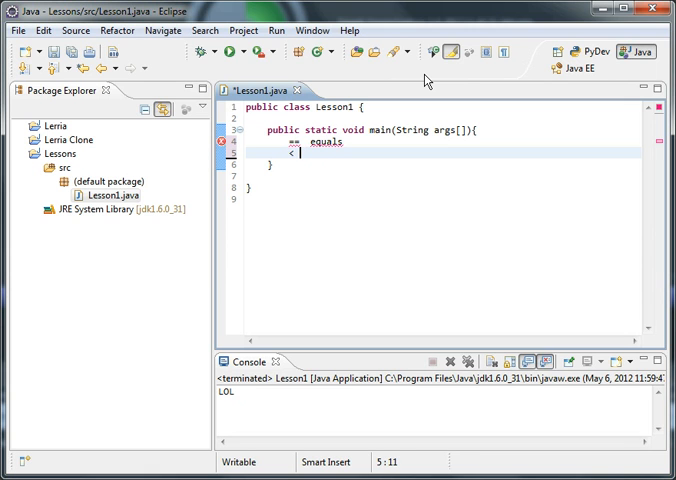
type("greater than")
type(">")
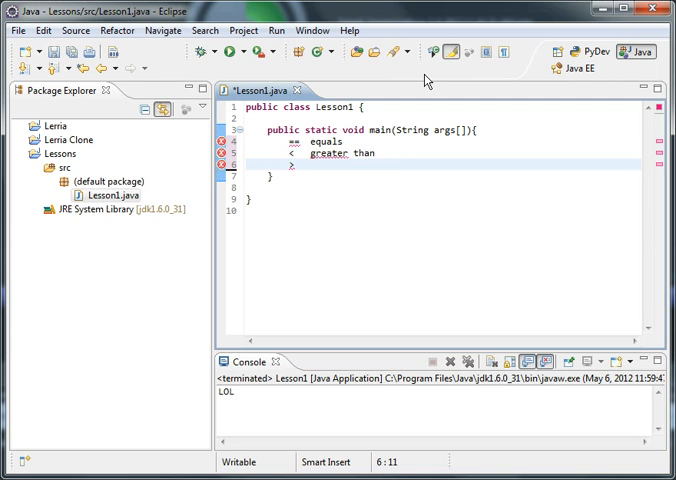
type("greater than")
type("=")
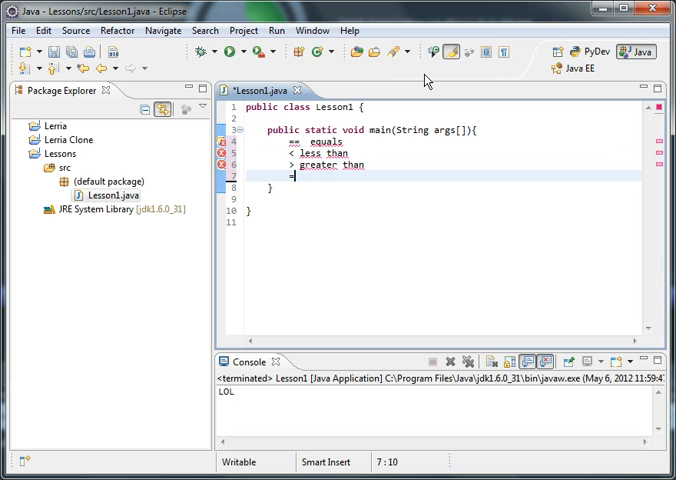
type("< eqals to or less than")
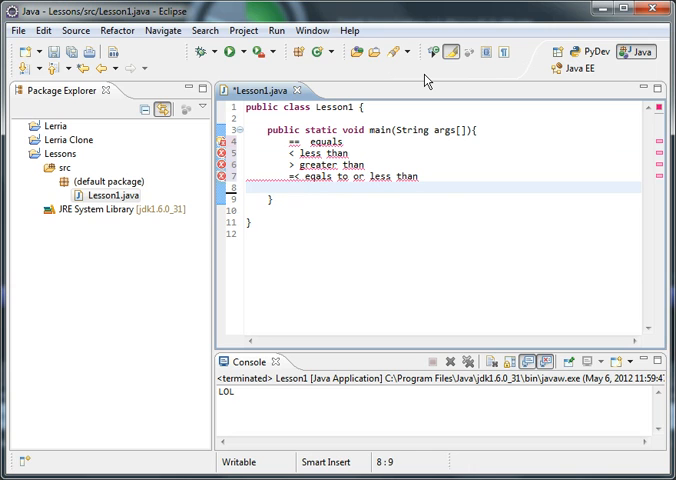
type("=> equals to or greater than")
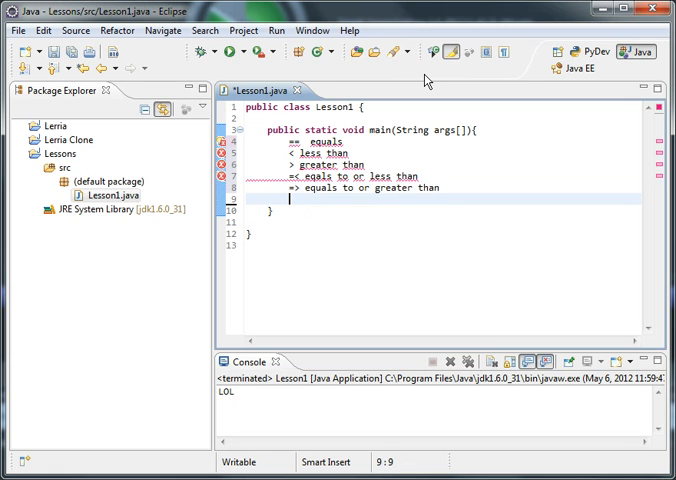
Add a "!= not" note and a "== !=" line below the operator notes.
type("!=")
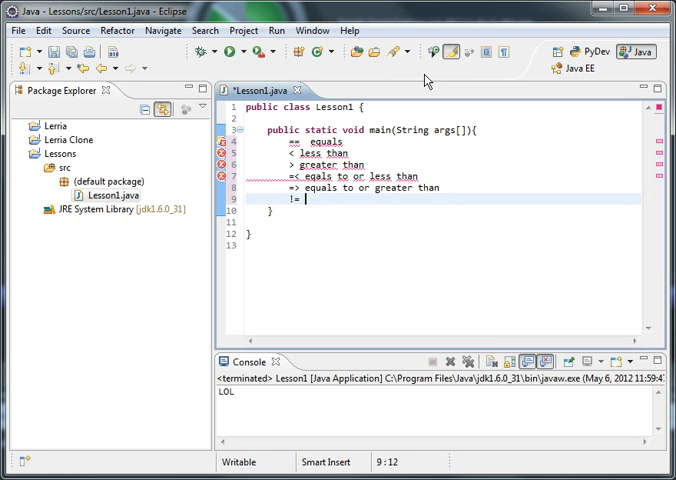
type("not")
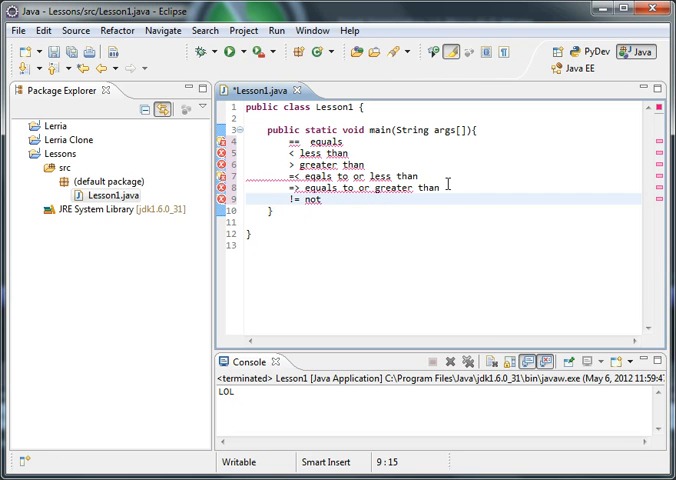
key("Enter")
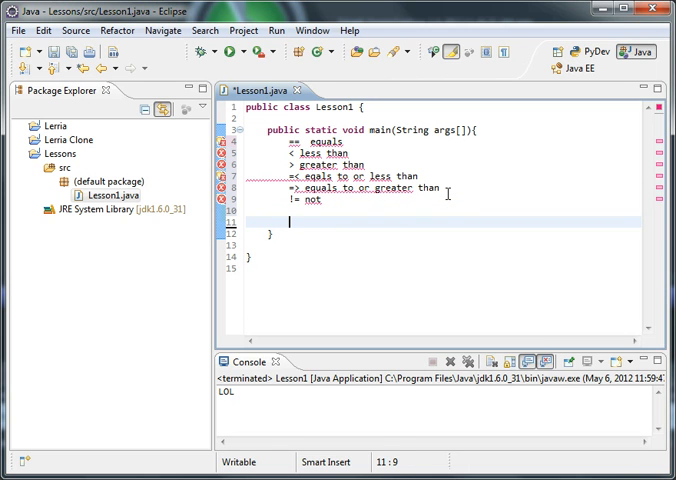
type("==")
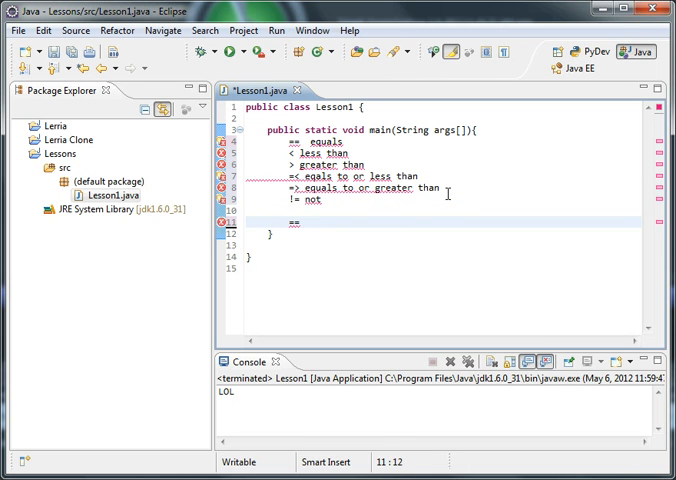
type("!=")
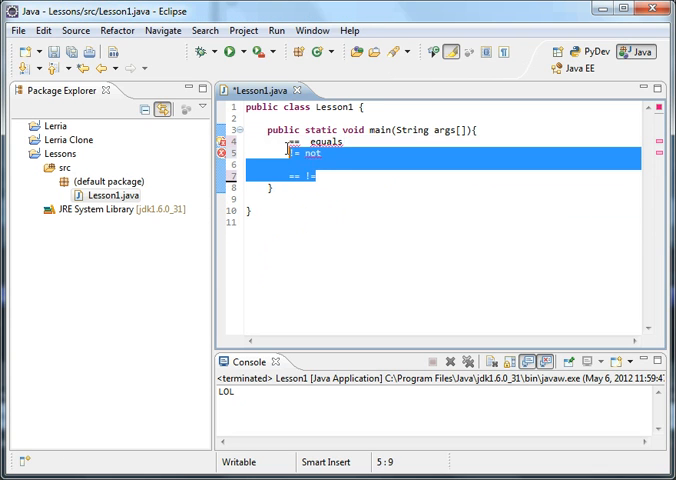
Delete the remaining operator notes and add an empty if(){ } block.
key("Delete")
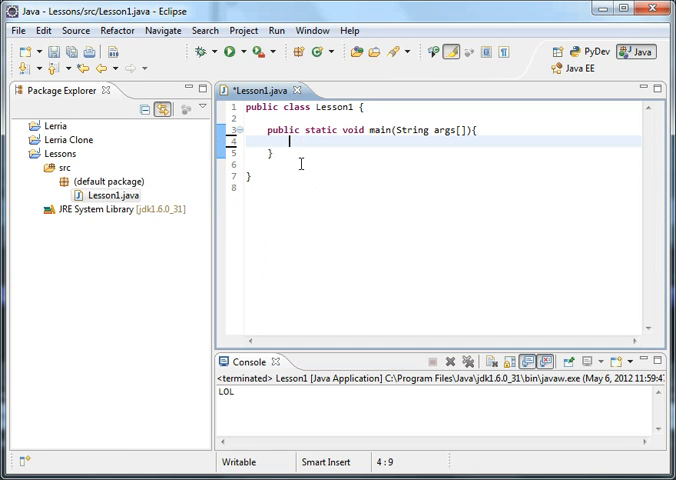
type("if()")
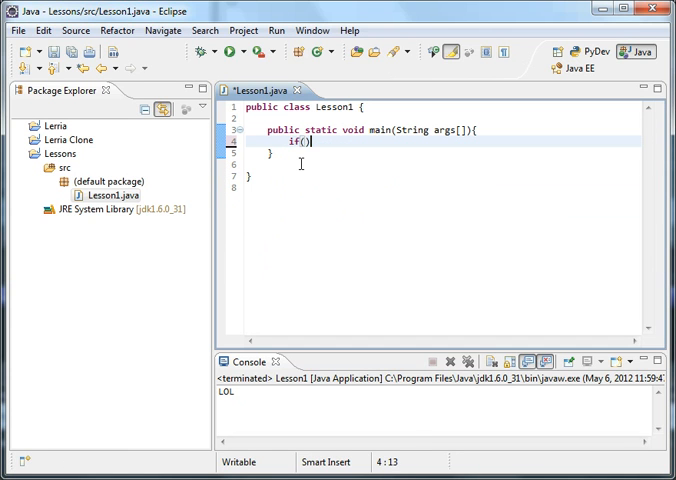
type("{")
type("boolean b =")
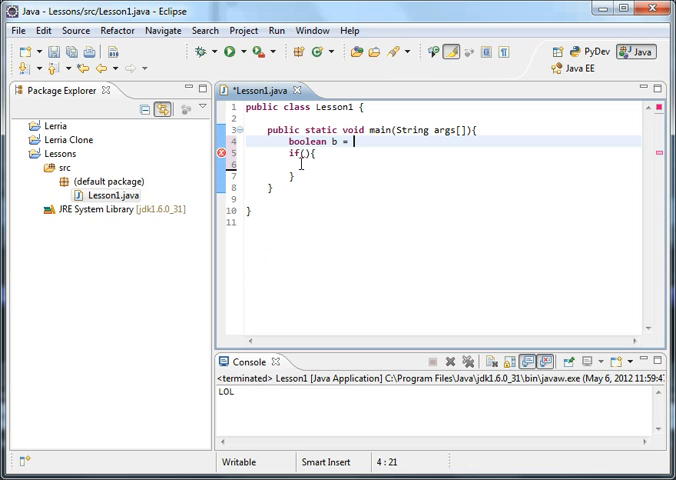
Declare boolean b = true, try if(b != false), then change the declaration to int b = 25.
type("true;")
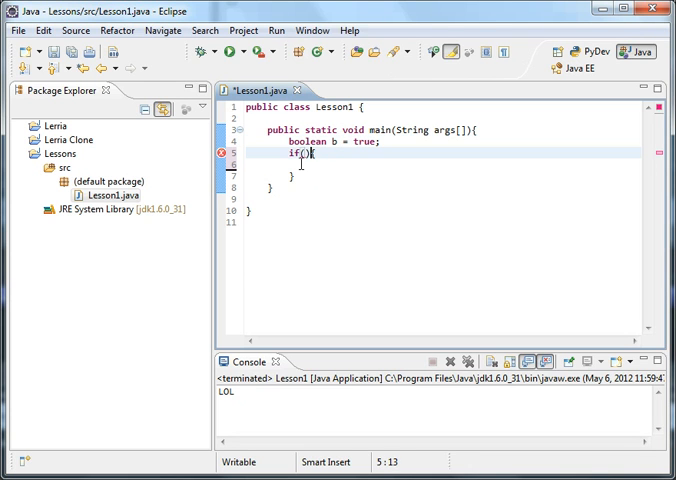
type("b")
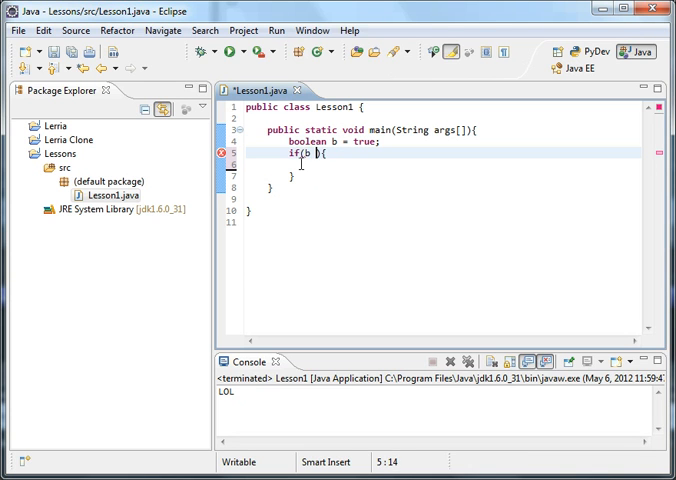
type("!= false")
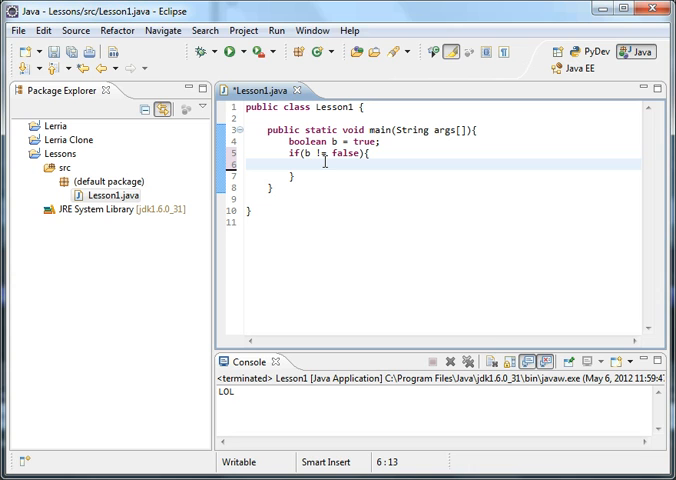
type("b = 25;")
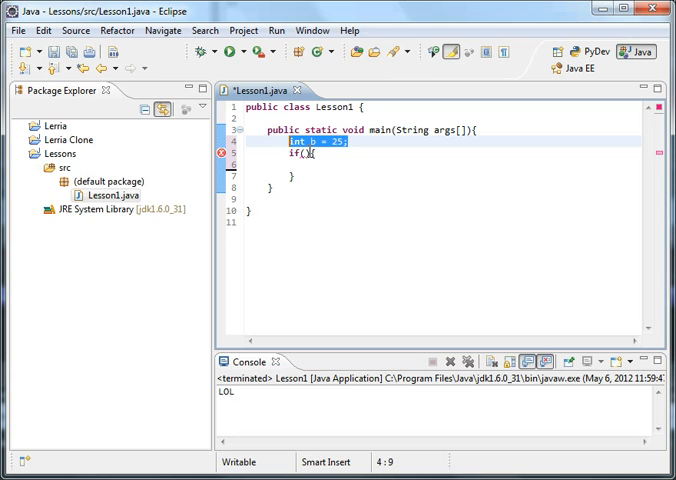
Declare boolean b above the if(!b) block in main.
type("bo")
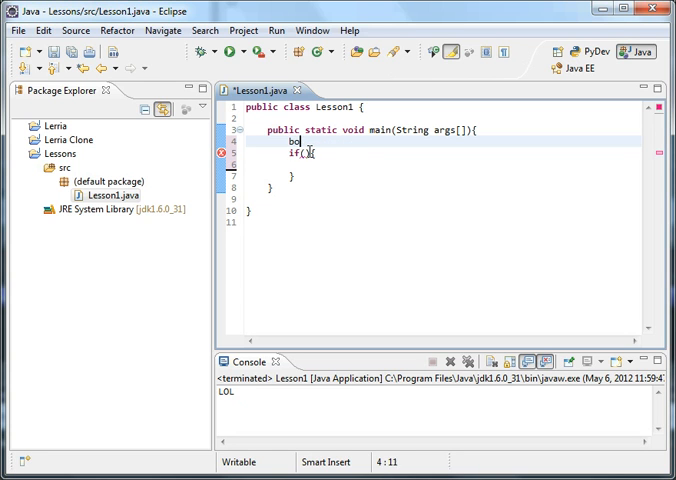
type("olean b = t")
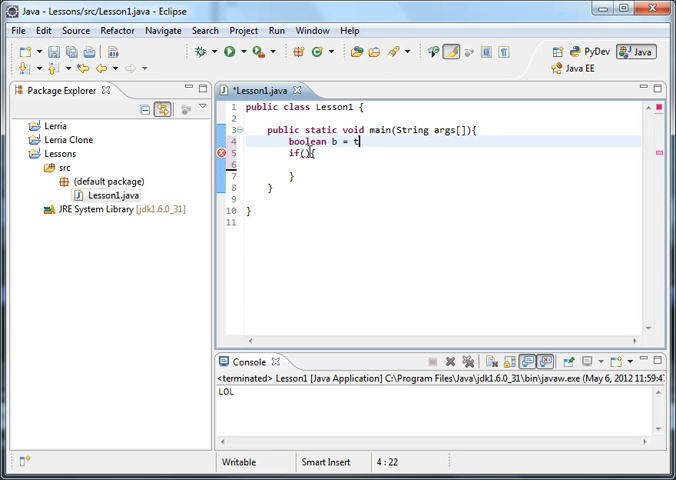
type("rue;")
left_click(442, 153)
type("b")
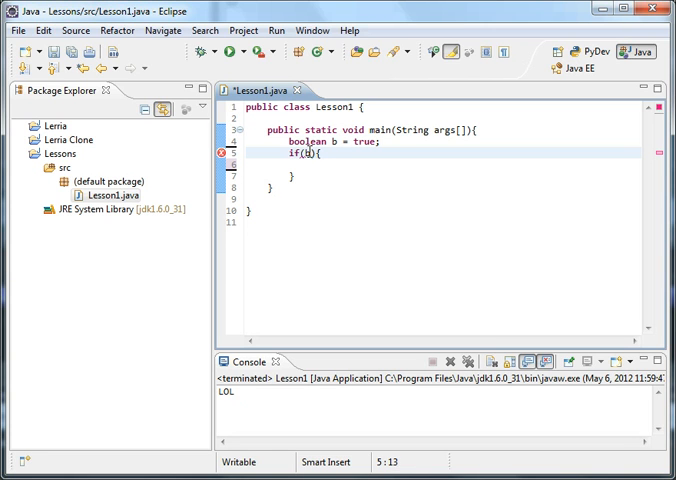
key("BackSpace")
type("!")
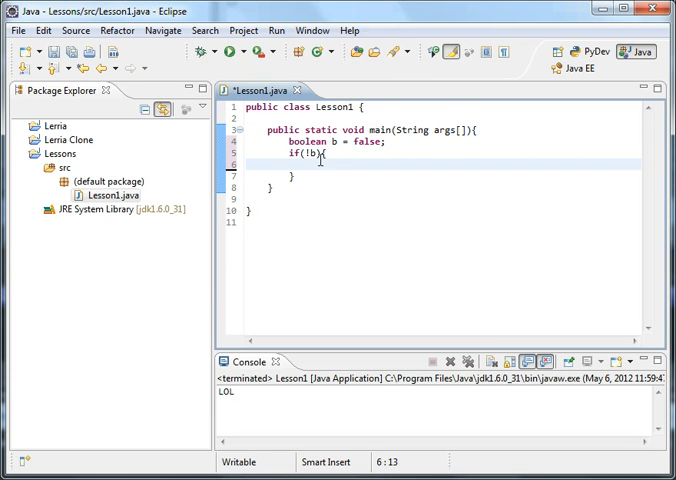
Print "LOLLOLOL" inside the if(!b) block, then delete the example code.
type("System.out.println();")
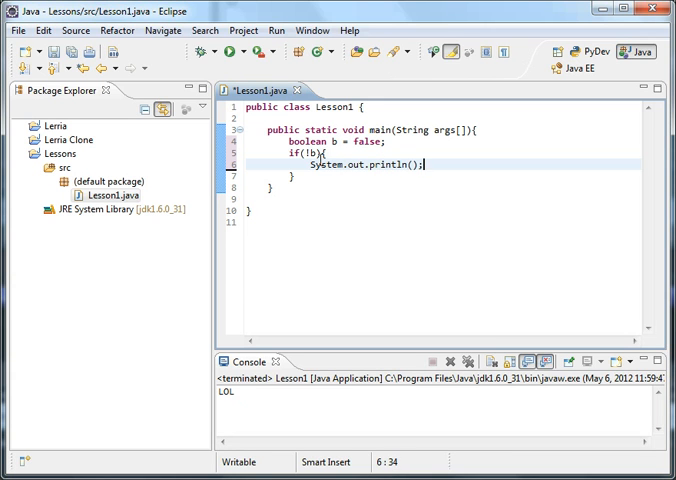
type("\"\"")
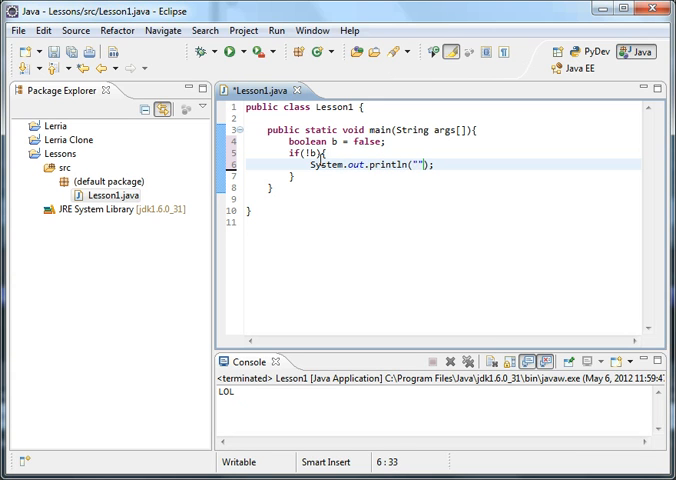
type("LOLLOLOL")
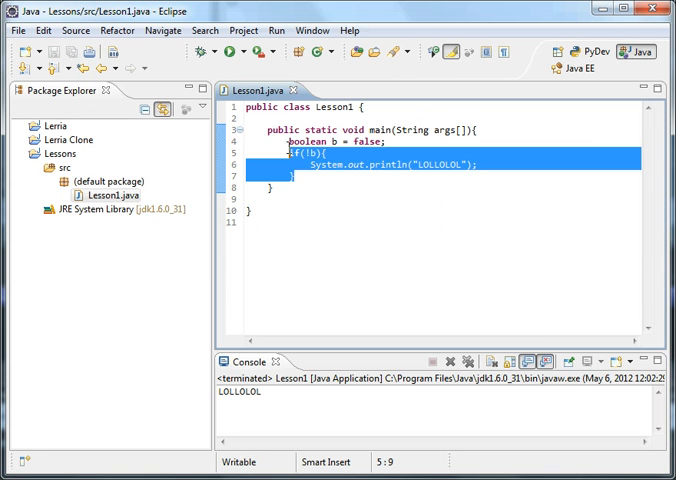
key("Delete")
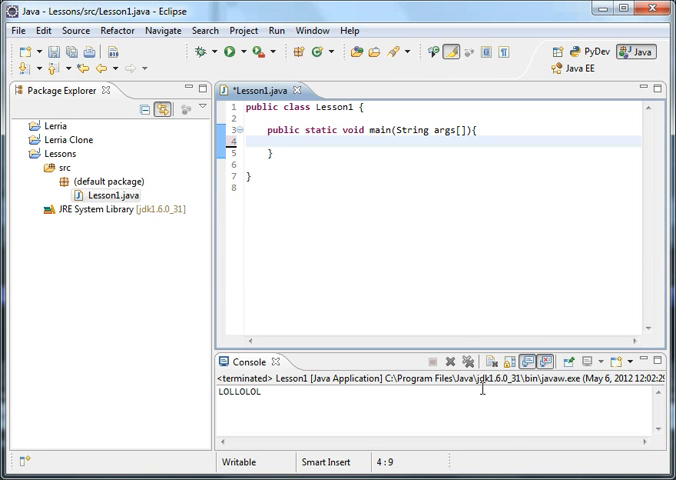